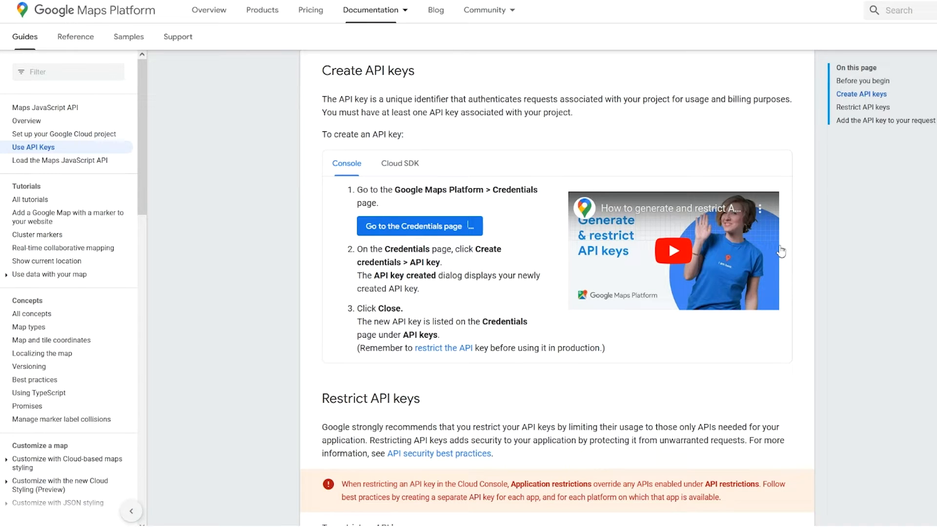
mouse_move(783, 250)
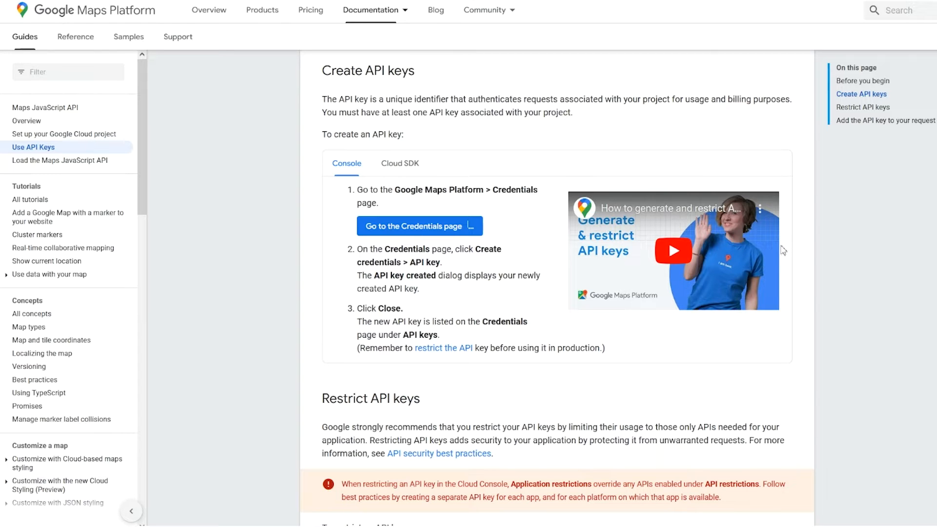
mouse_move(785, 249)
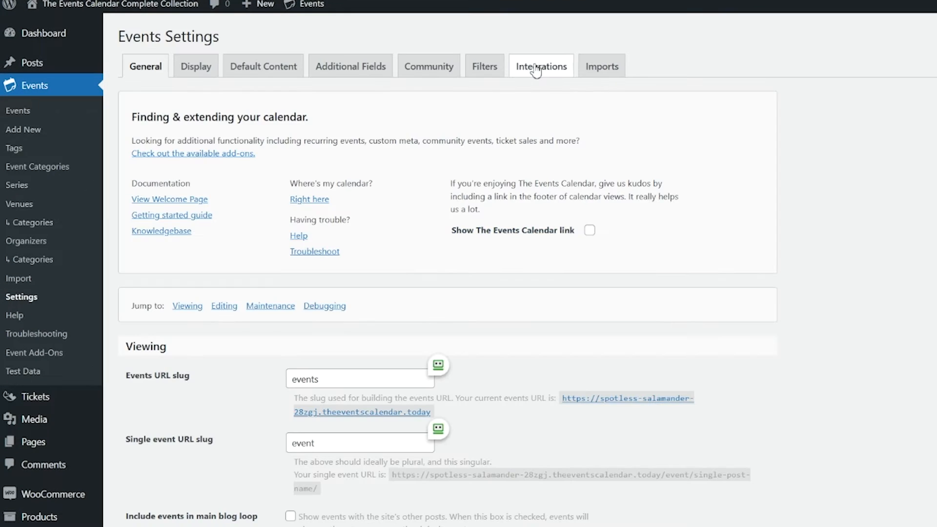
- Reach the Google Maps API section of Integrations with the API key field ready for editing
left_click(540, 65)
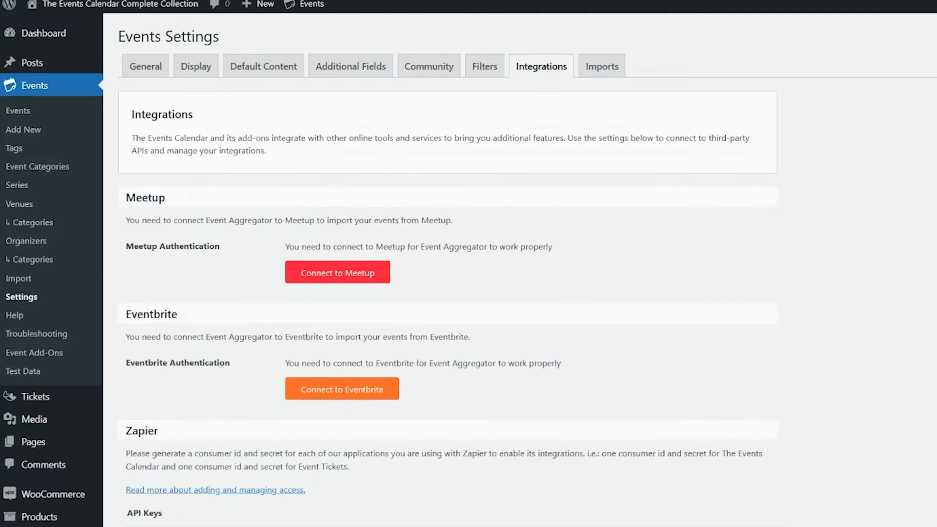
scroll("down", 3)
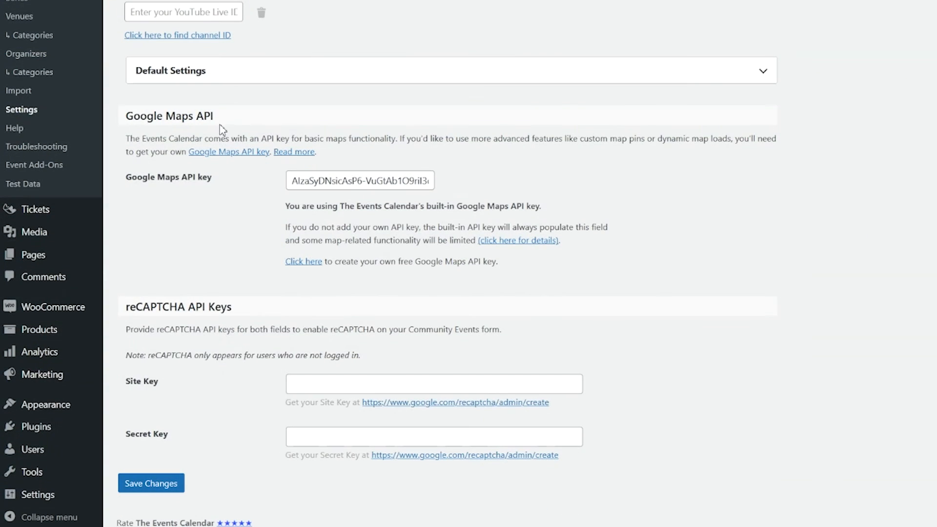
left_click(360, 180)
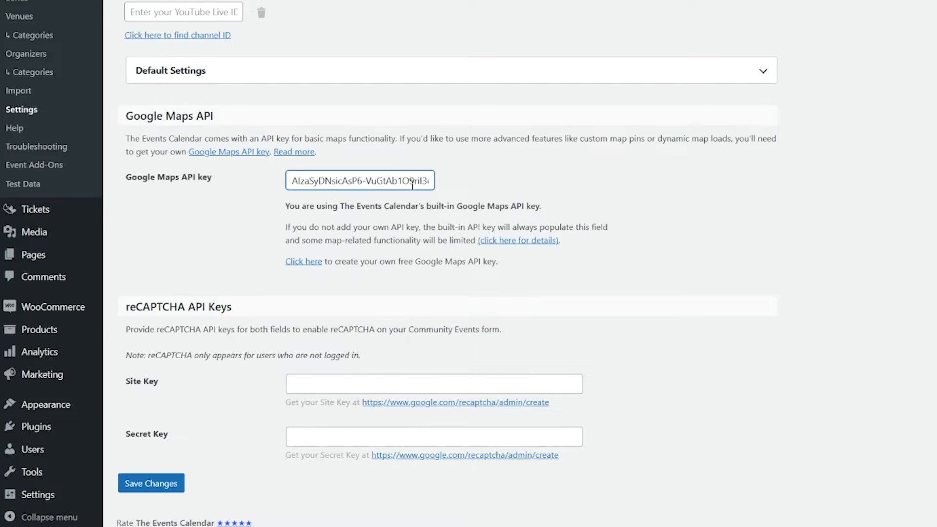
mouse_move(425, 186)
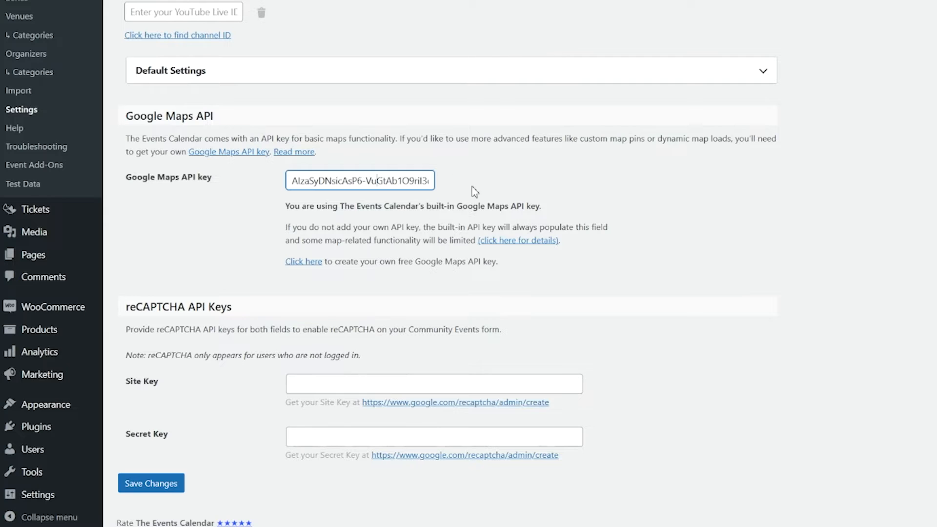
mouse_move(714, 216)
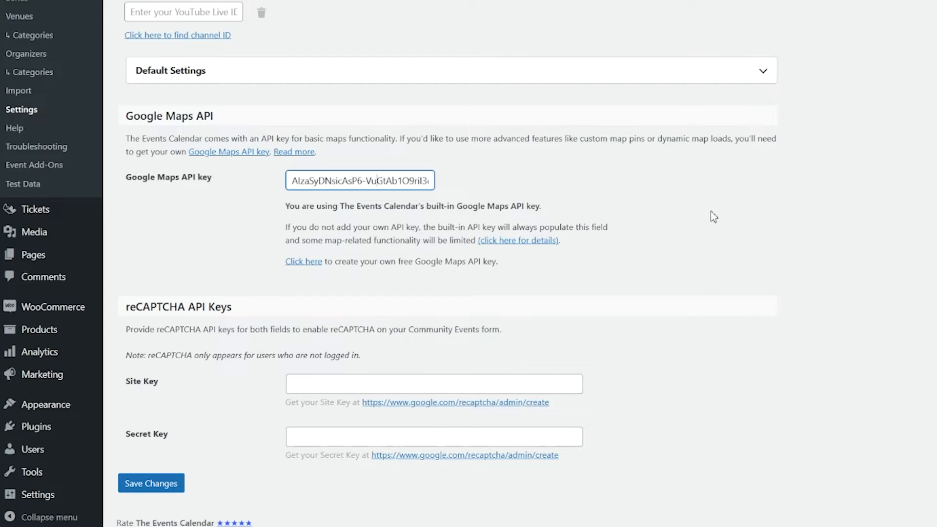
mouse_move(722, 221)
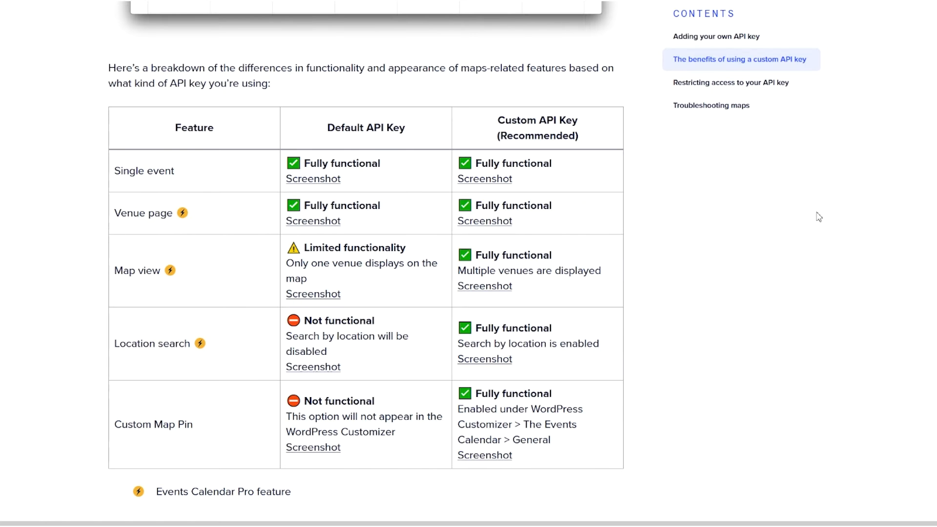
mouse_move(837, 212)
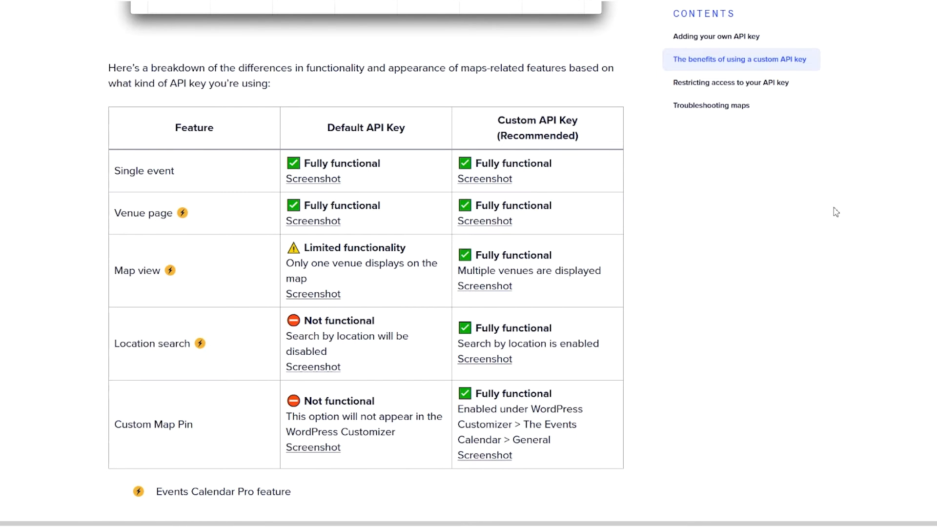
mouse_move(858, 209)
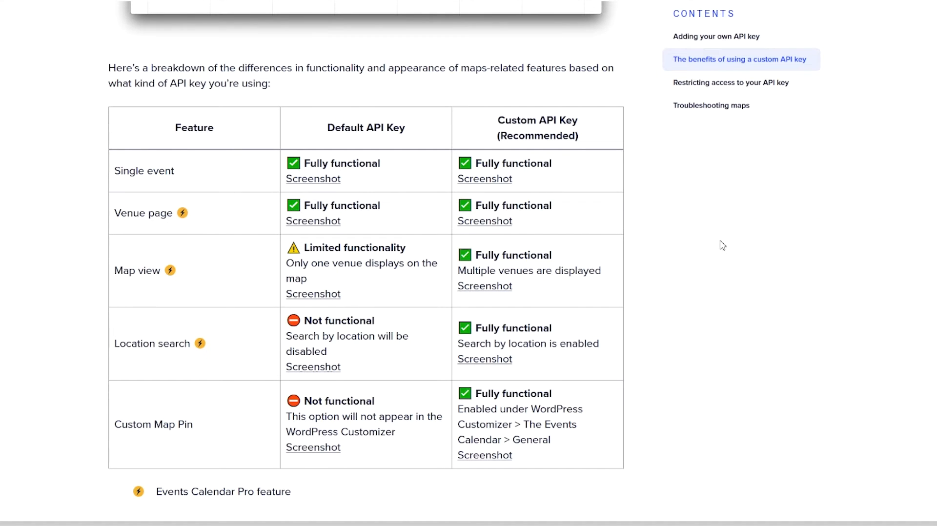
mouse_move(707, 240)
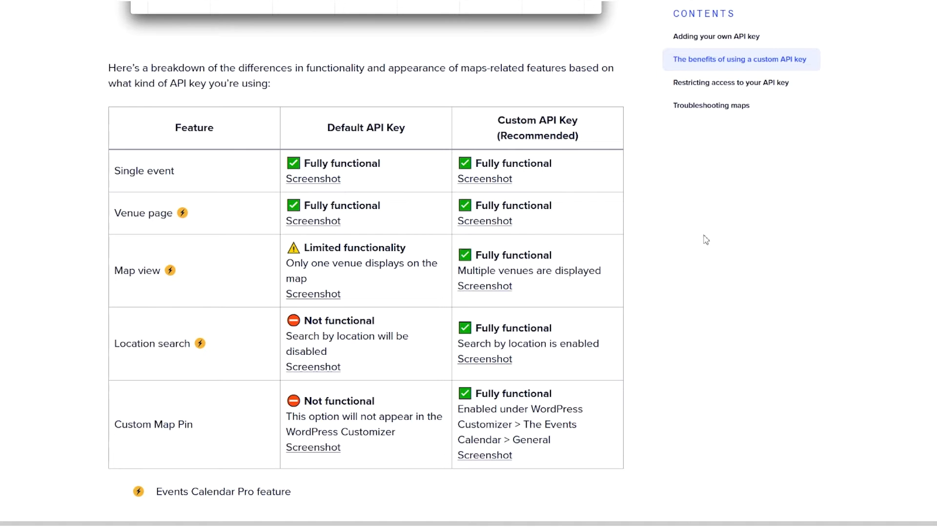
scroll("down", 3)
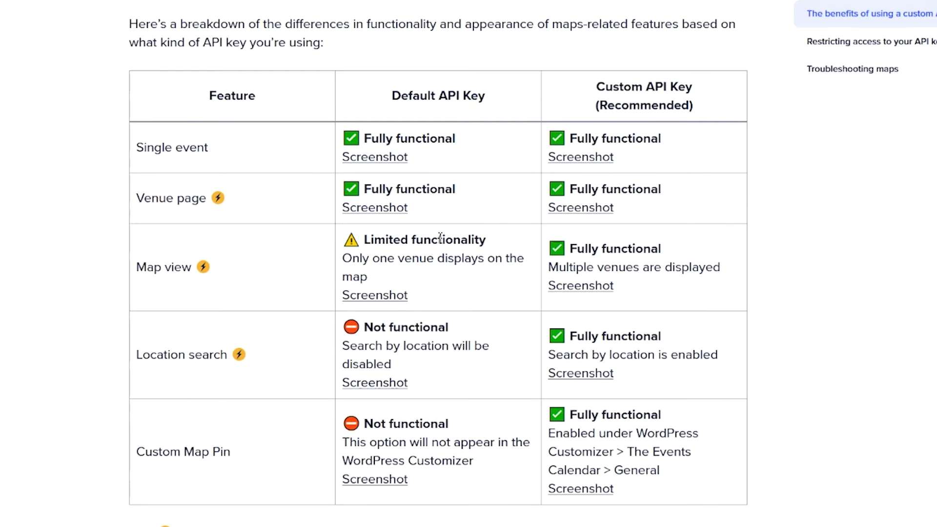
mouse_move(415, 335)
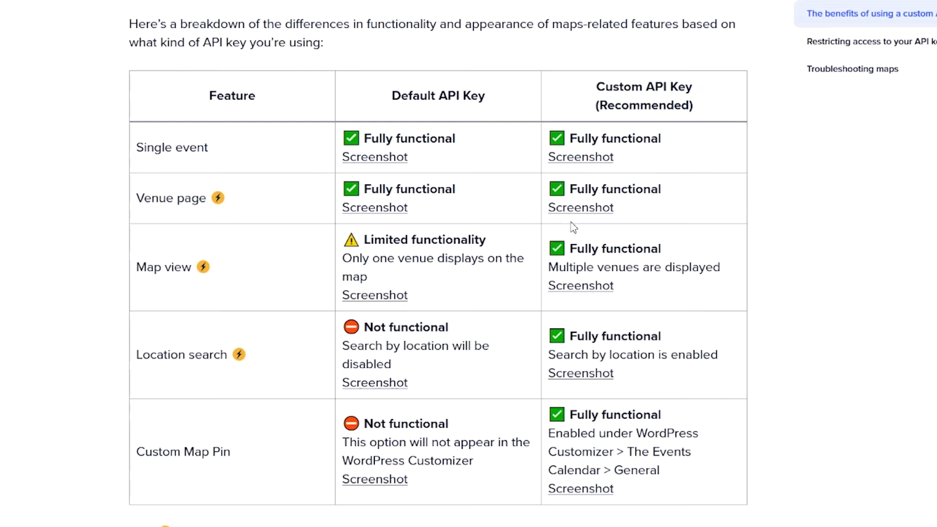
mouse_move(673, 146)
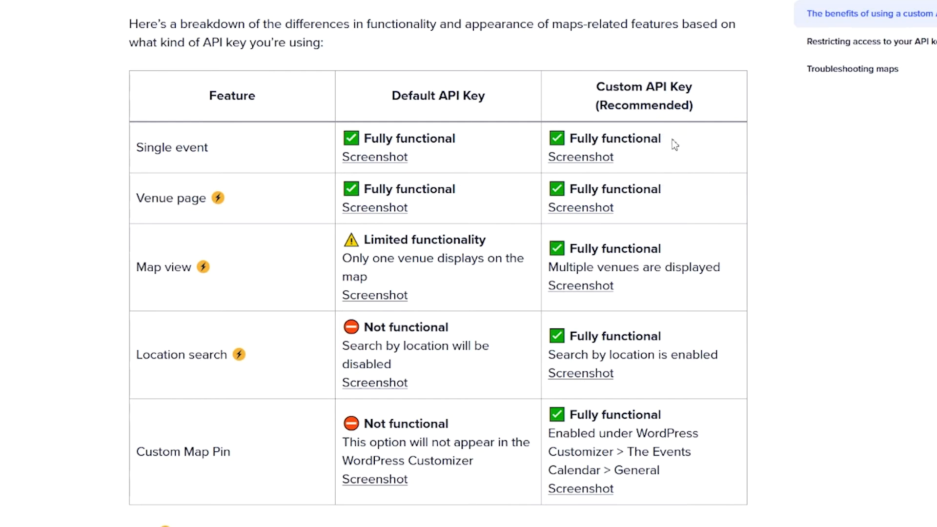
mouse_move(680, 134)
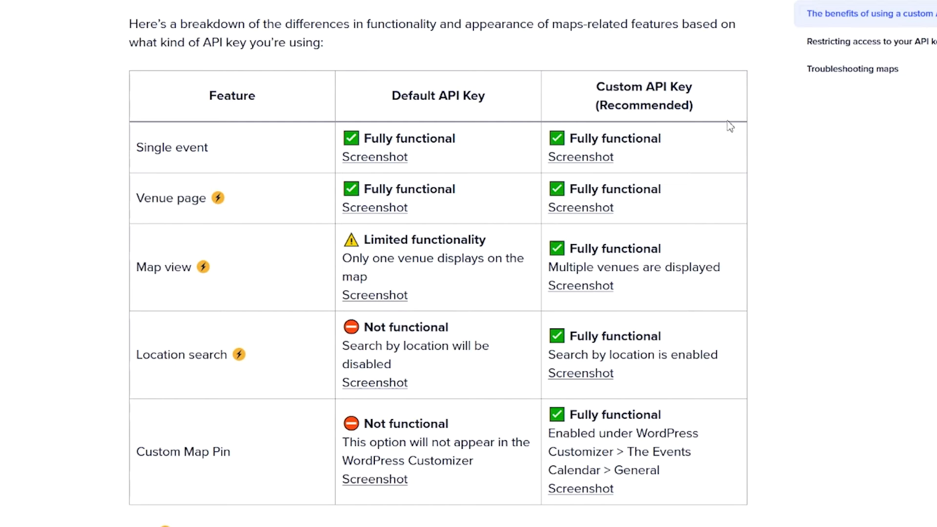
mouse_move(753, 117)
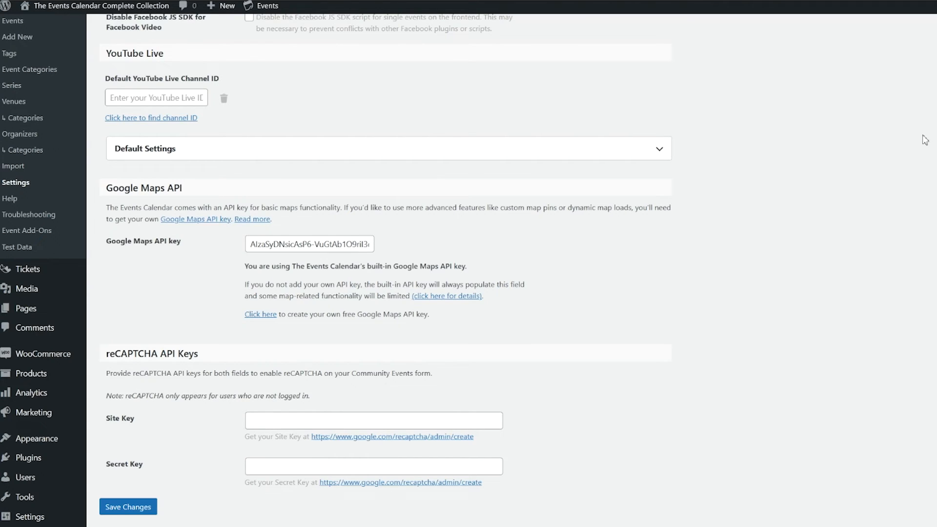
mouse_move(846, 155)
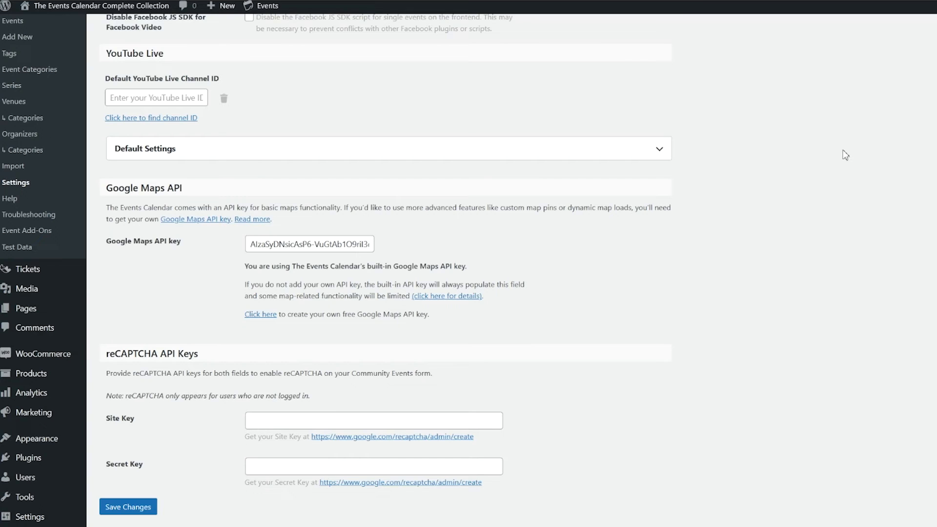
mouse_move(472, 204)
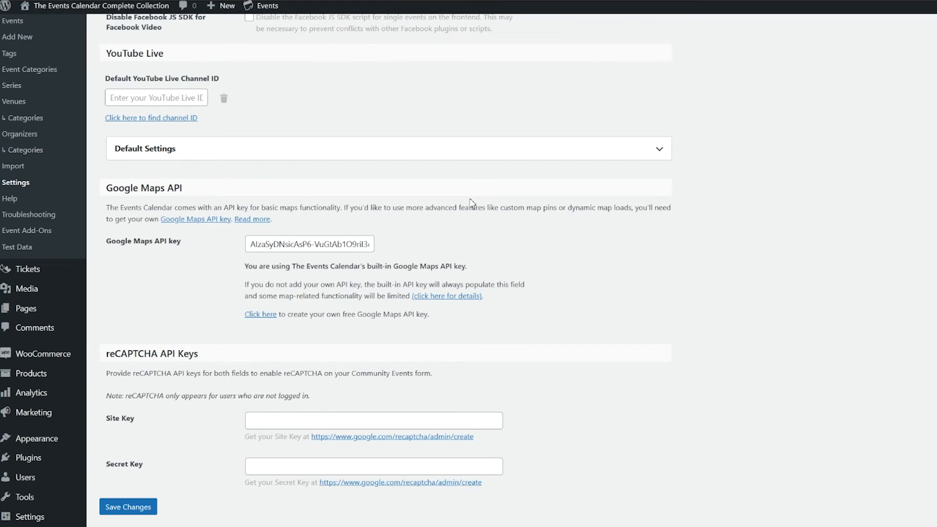
mouse_move(397, 235)
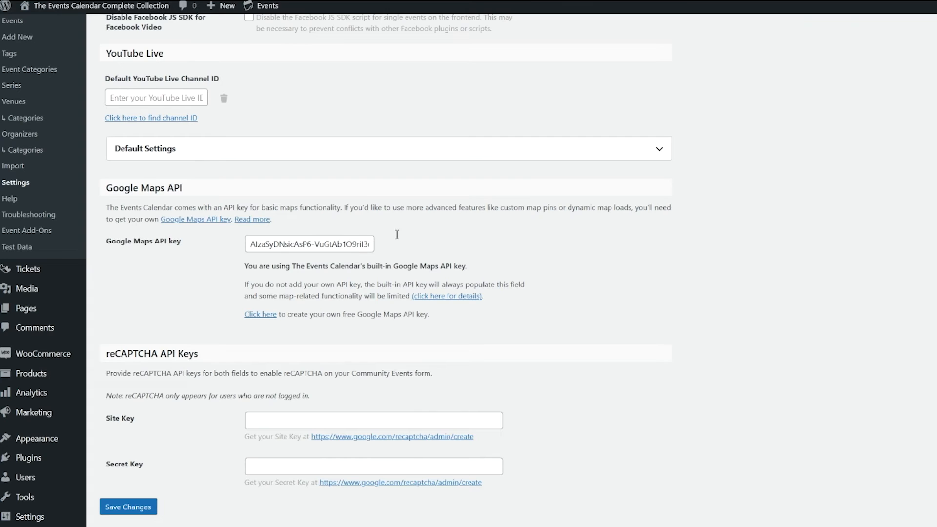
- Scroll back to Google Maps API and place the cursor in the API key field to replace the built-in key
scroll("down", 3)
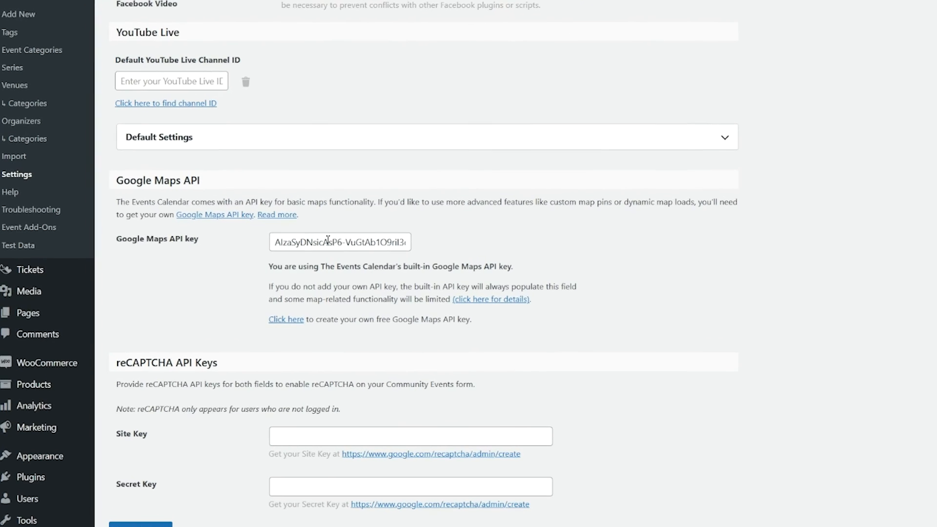
left_click(340, 242)
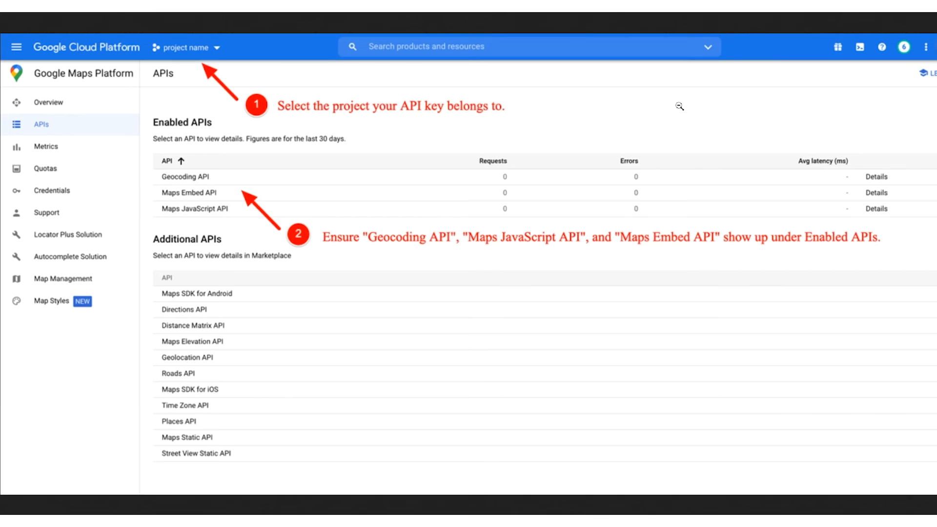
mouse_move(691, 101)
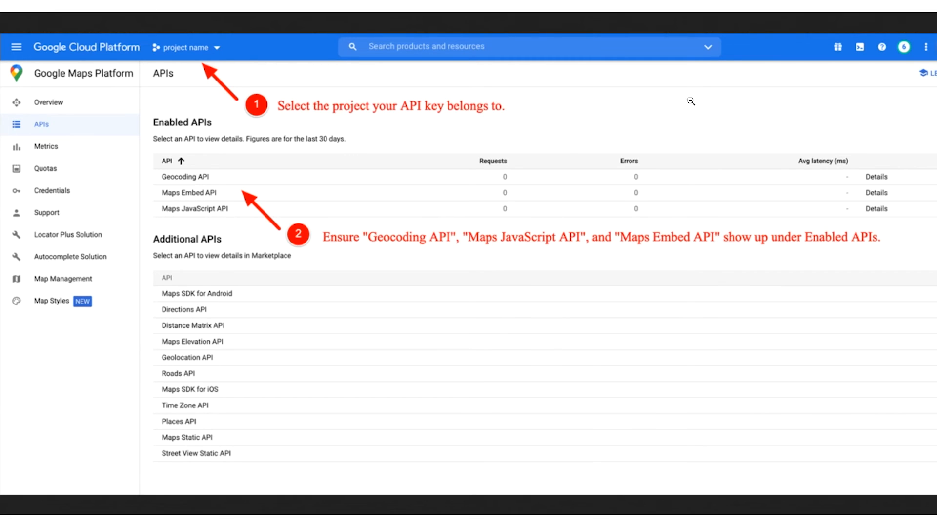
mouse_move(698, 96)
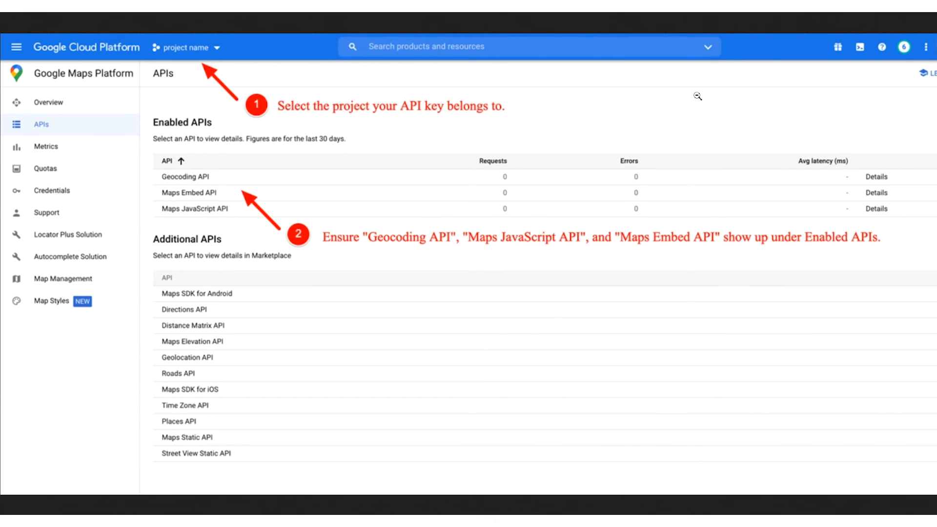
mouse_move(707, 90)
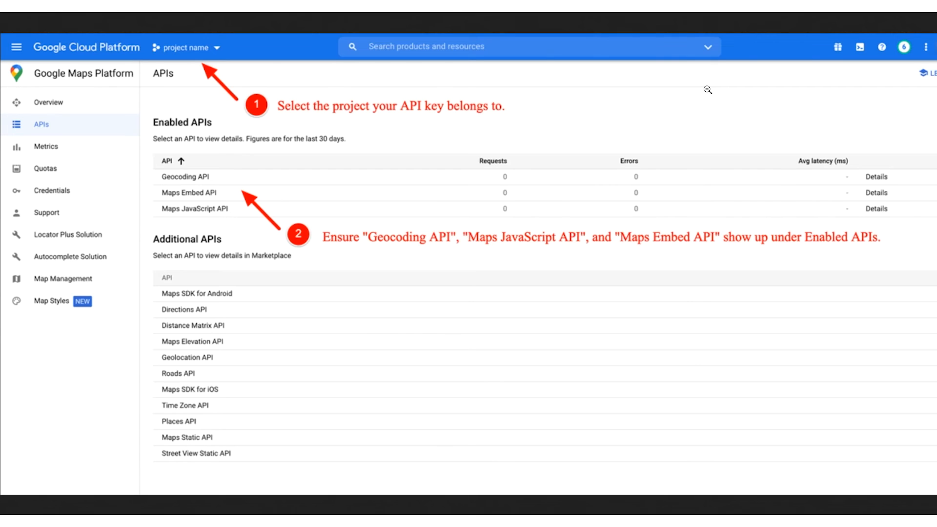
mouse_move(714, 84)
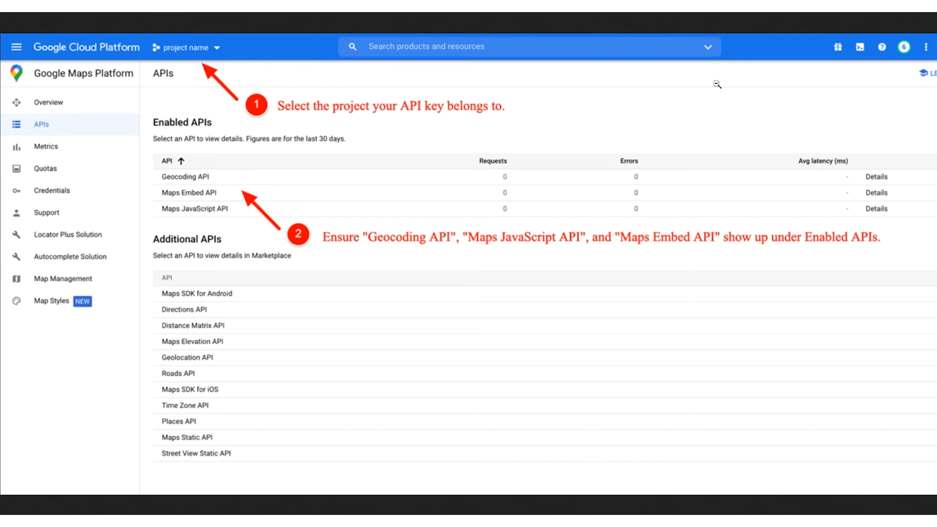
mouse_move(721, 81)
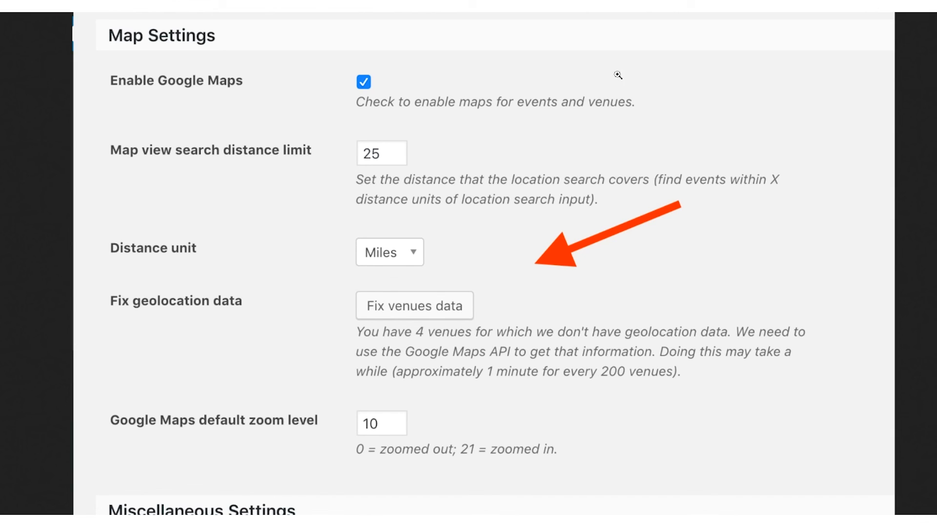
mouse_move(456, 261)
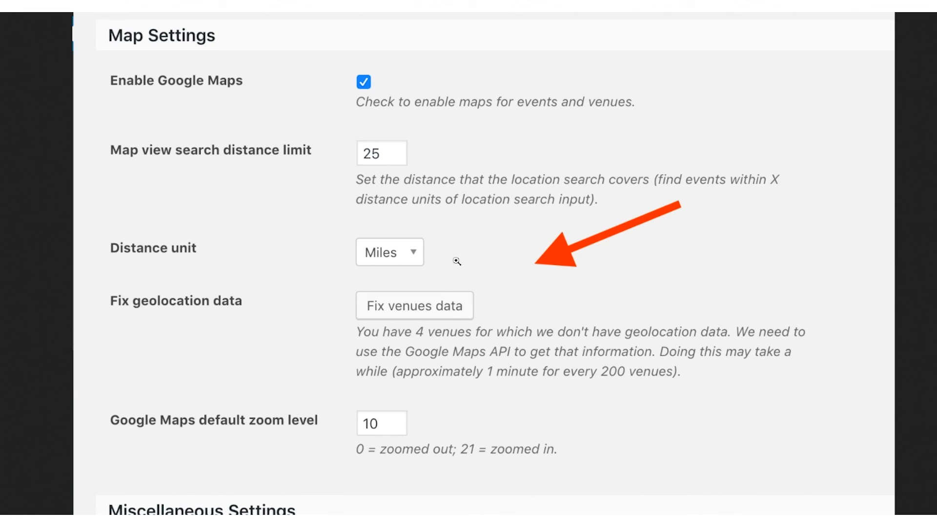
mouse_move(473, 252)
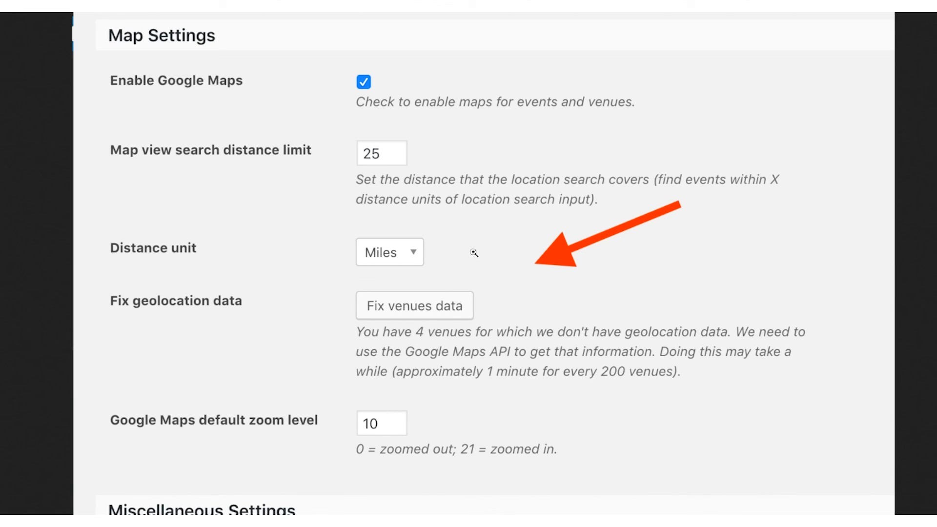
mouse_move(478, 250)
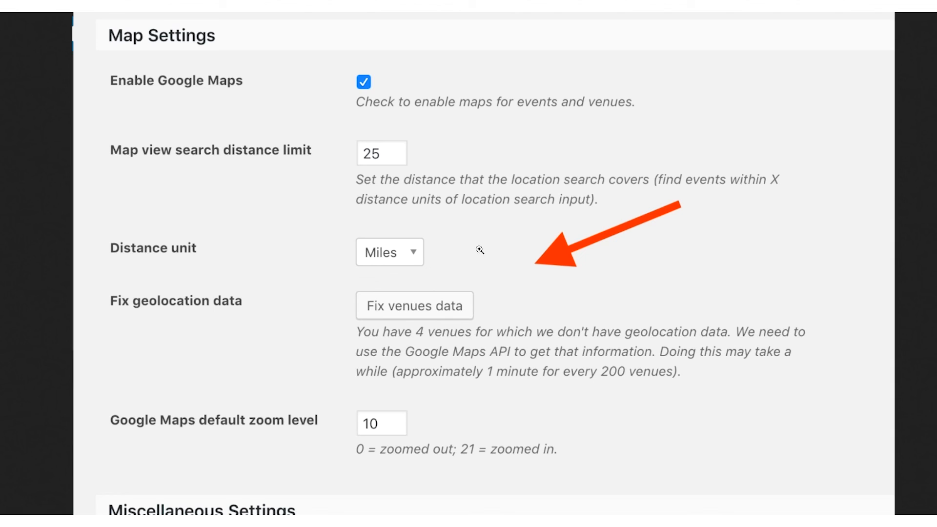